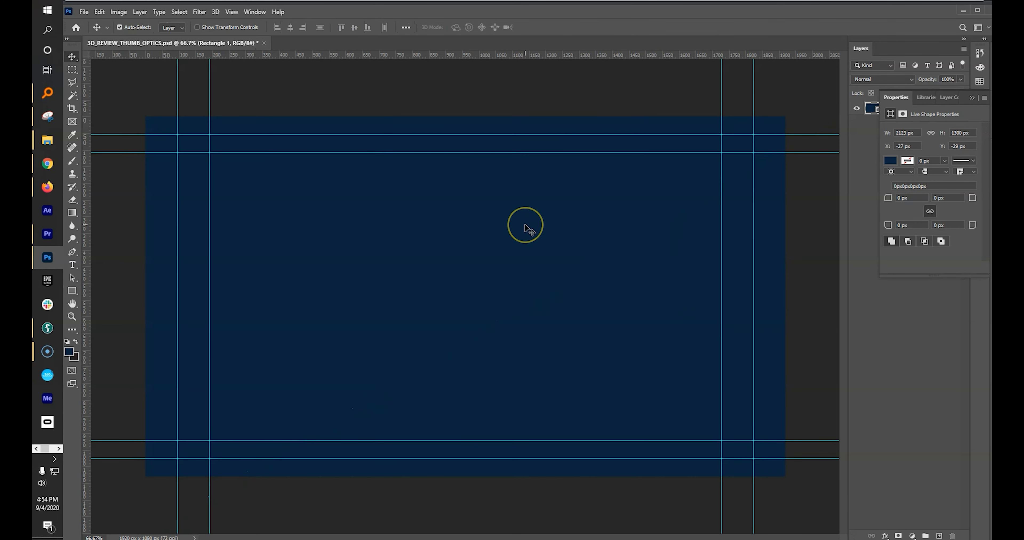
# Check the Mocha Pro key in After Effects, then launch Boris FX Optics from the Filter menu
pyautogui.click(47, 211)
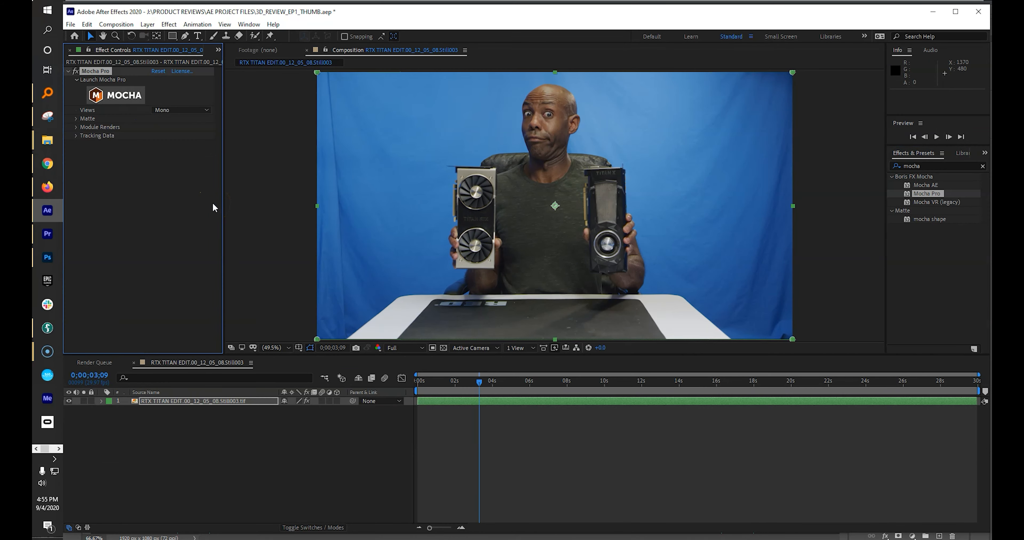
pyautogui.click(103, 80)
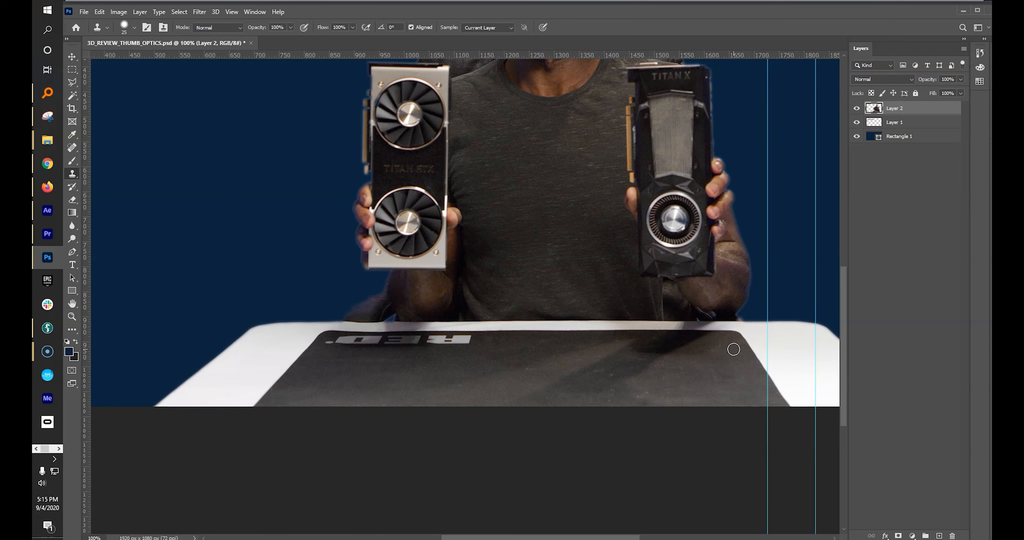
pyautogui.click(199, 12)
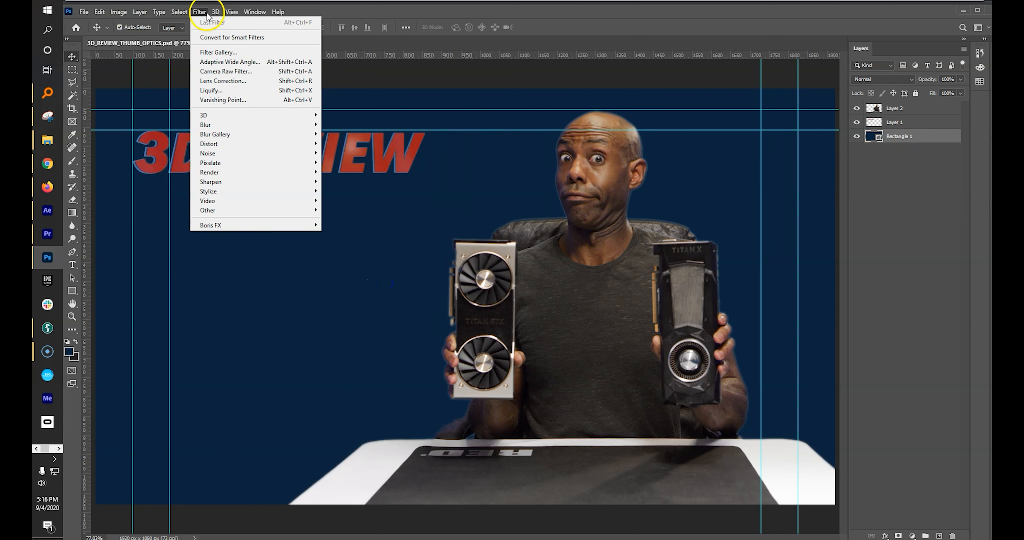
pyautogui.moveTo(211, 225)
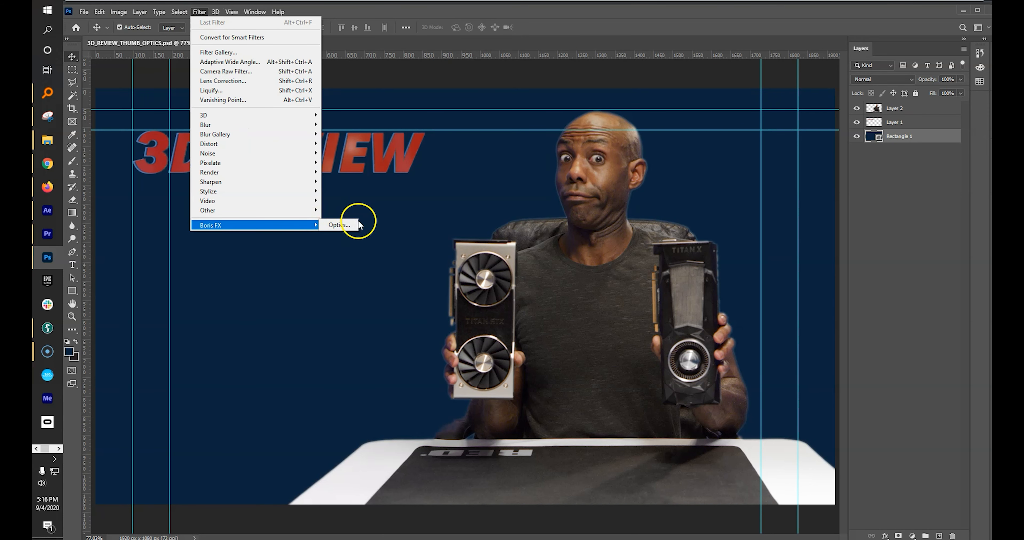
pyautogui.click(337, 225)
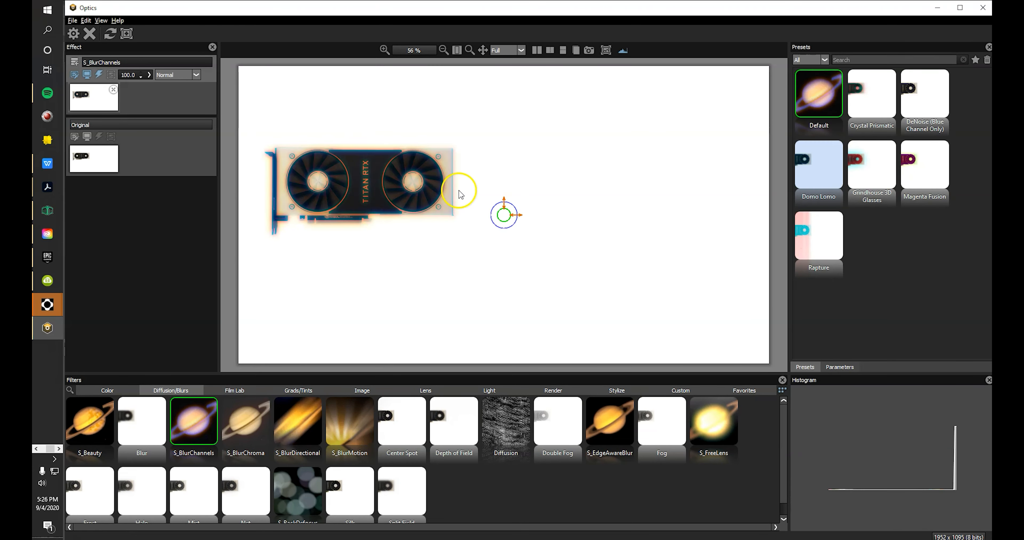
# Add the Night Vision stylize effect over the Diffusion layer on the graphics card image
pyautogui.click(662, 424)
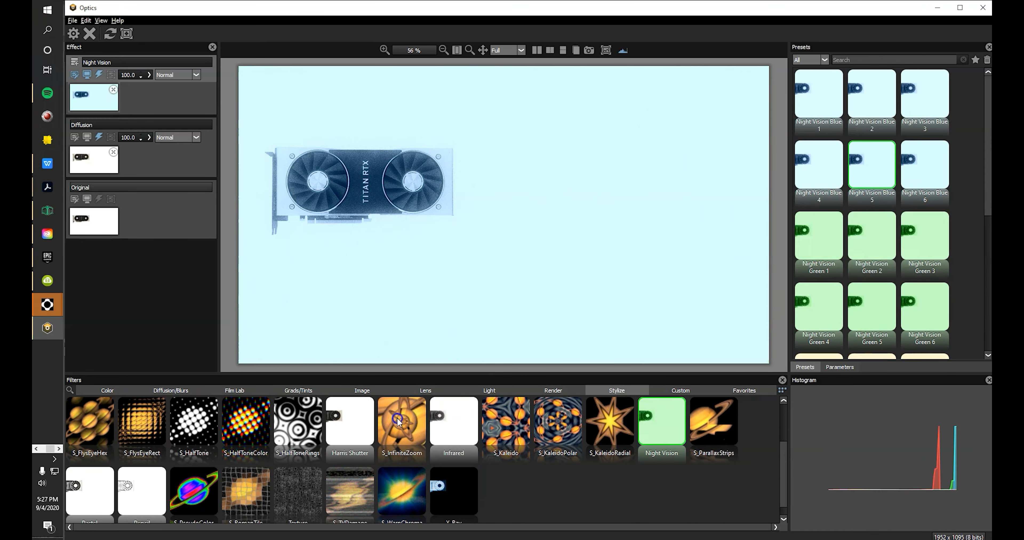